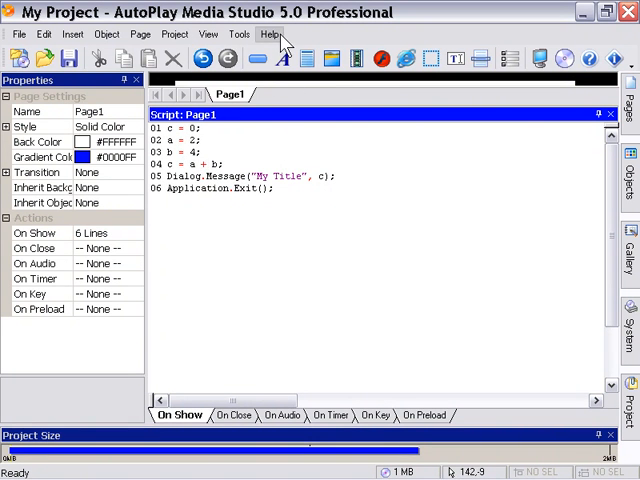
Bring up the Help menu's help and support options.
click(268, 34)
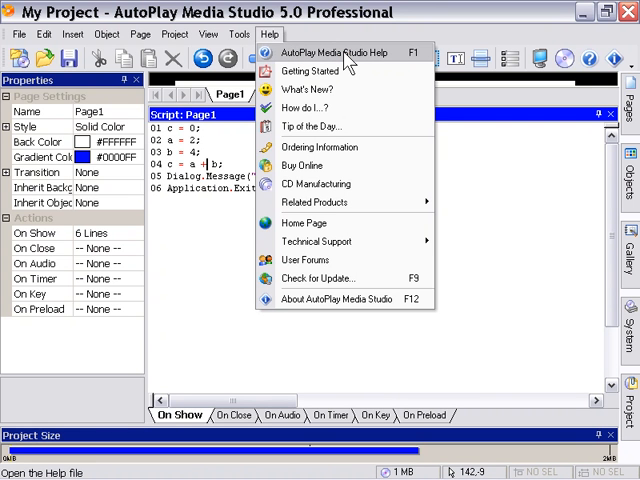
Reach the Scripting Guide's Arithmetic Operators page under Expressions and Operators in the help reference.
click(336, 52)
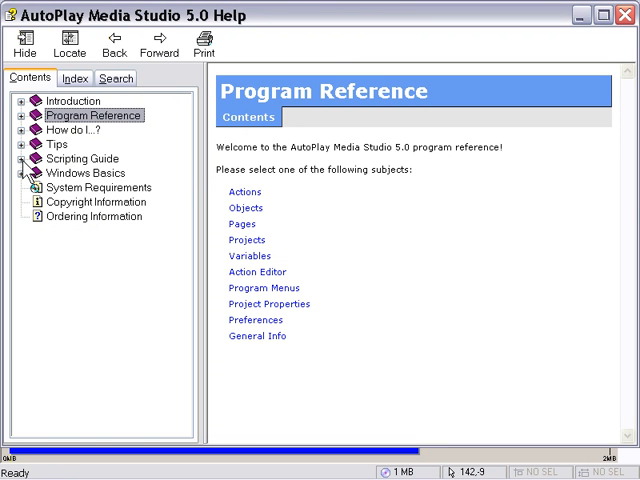
click(24, 158)
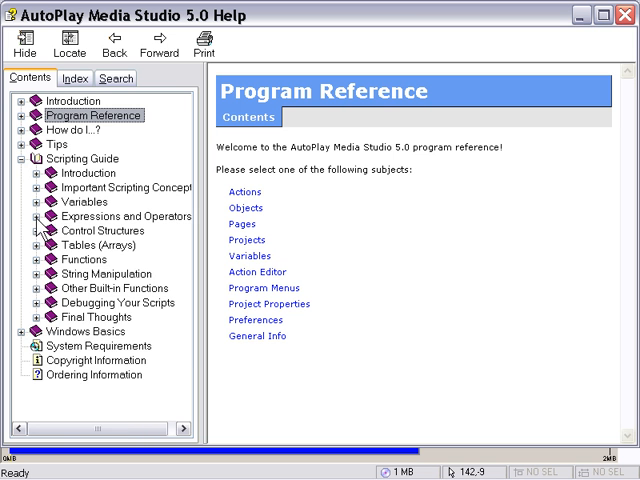
click(38, 216)
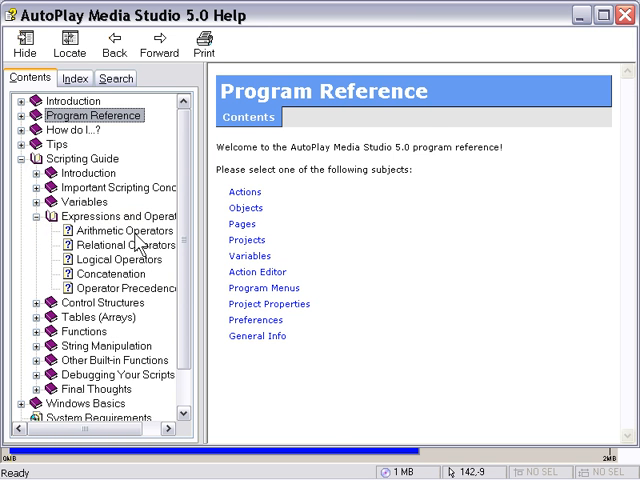
click(112, 230)
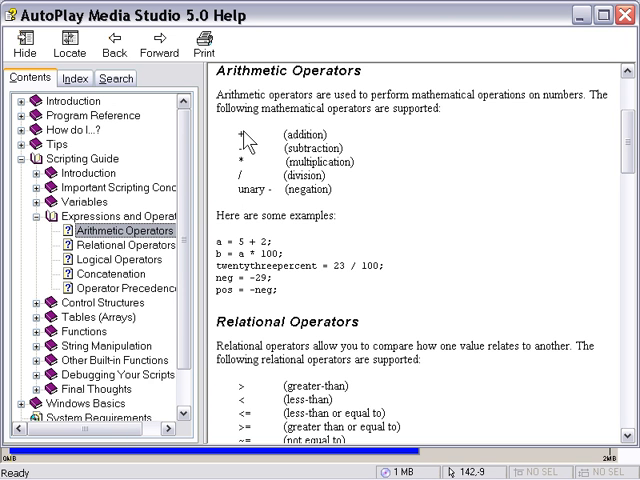
mouse_move(588, 168)
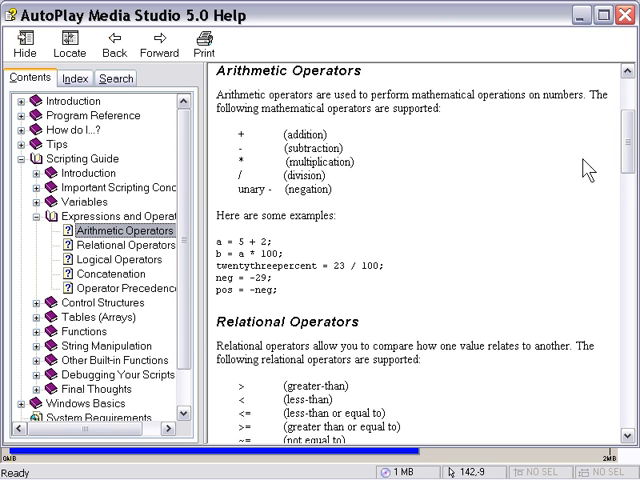
mouse_move(632, 164)
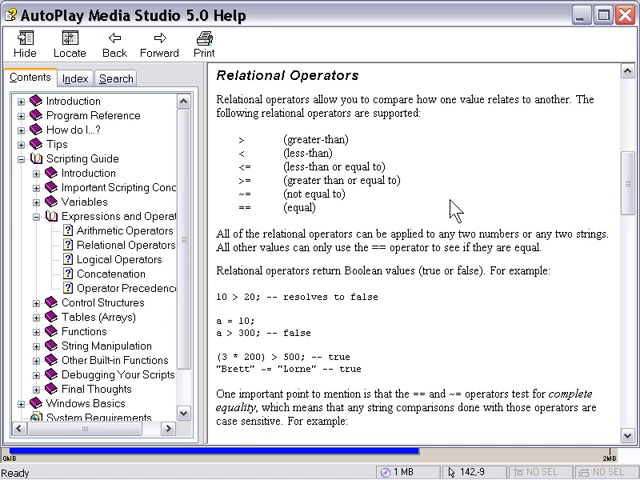
mouse_move(376, 218)
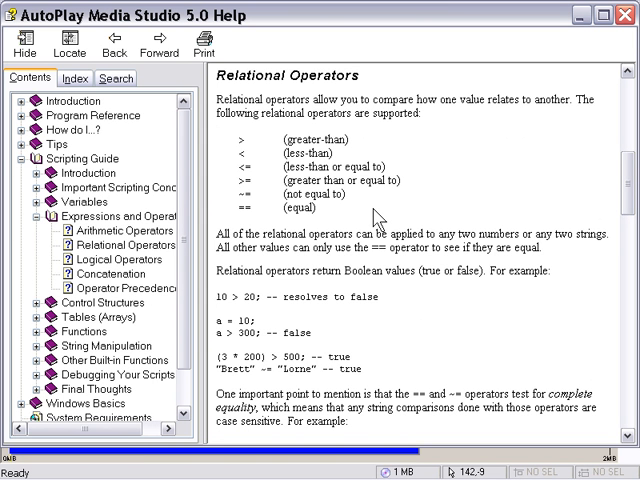
mouse_move(340, 156)
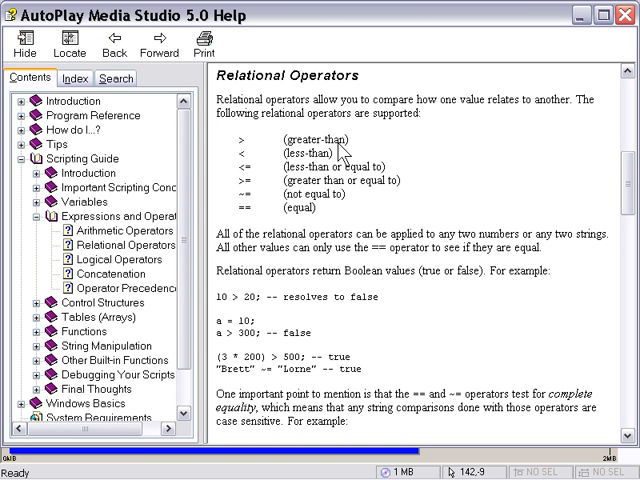
mouse_move(316, 210)
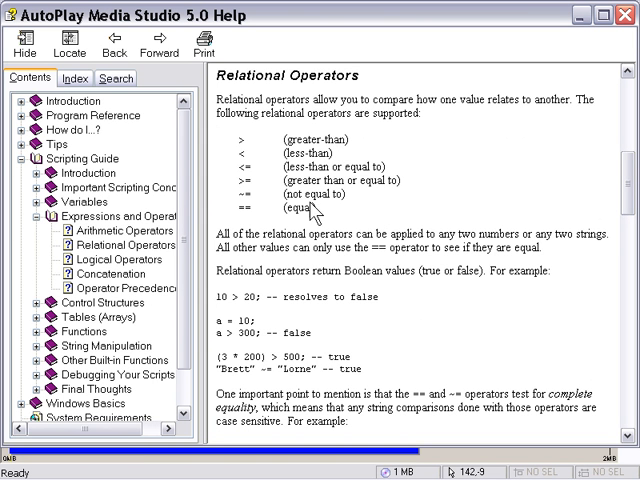
mouse_move(318, 224)
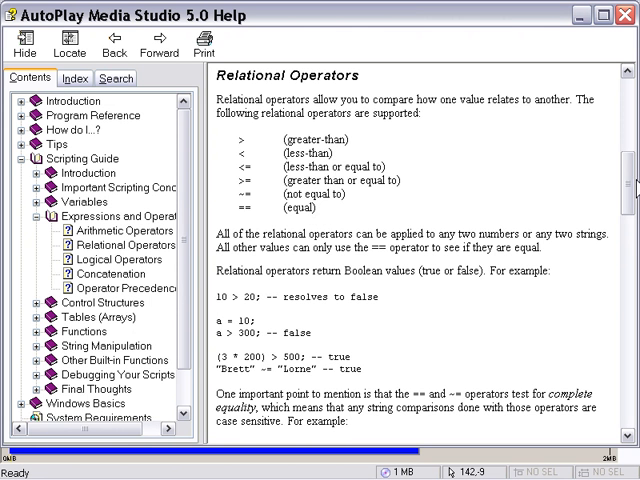
Scroll the help page down past Logical Operators to Concatenation and Operator Precedence.
scroll(down, 3)
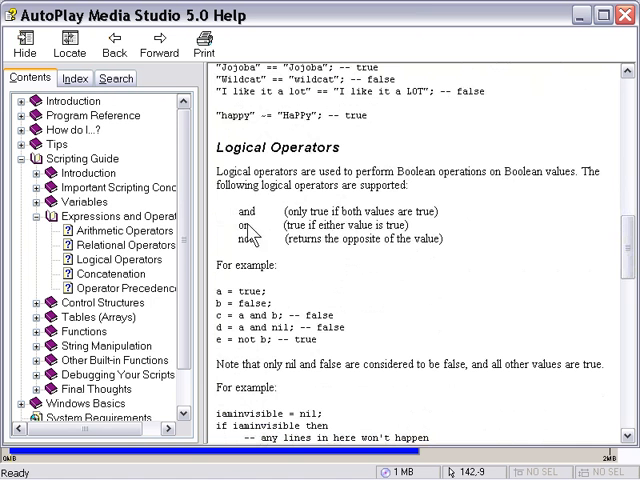
mouse_move(278, 250)
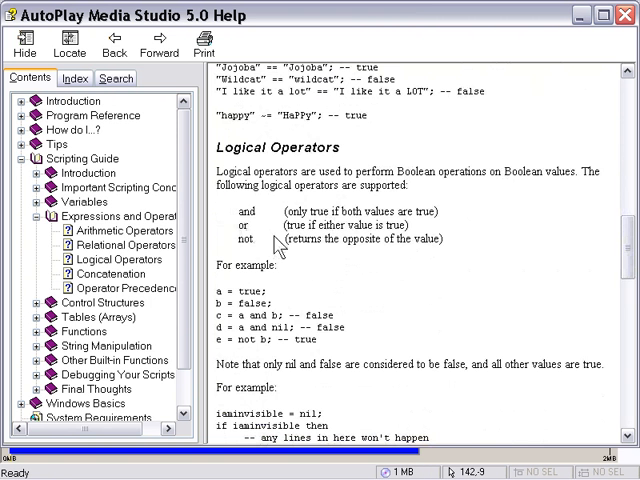
mouse_move(320, 210)
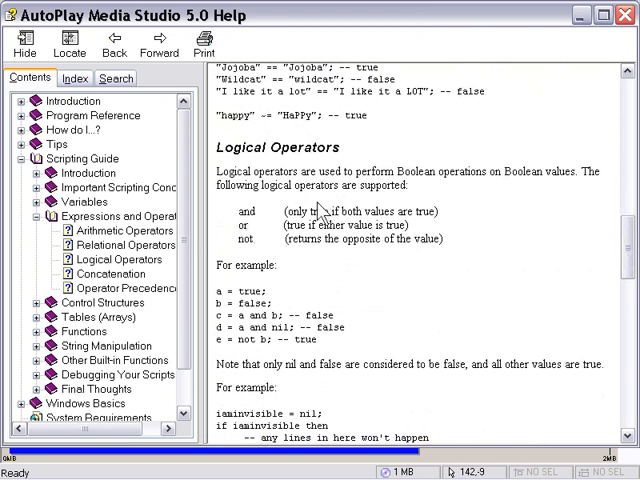
scroll(down, 3)
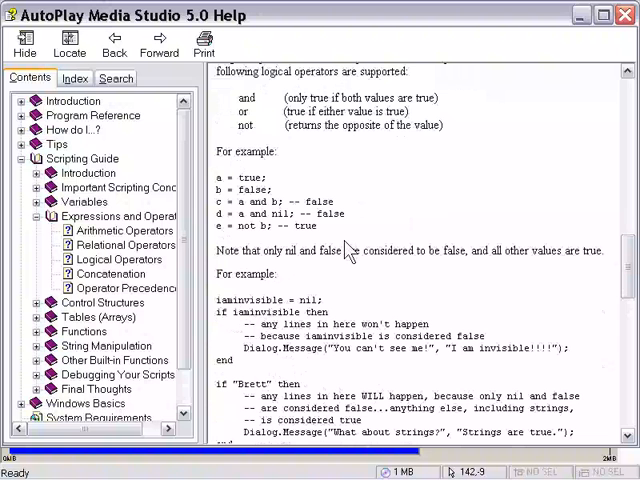
mouse_move(350, 244)
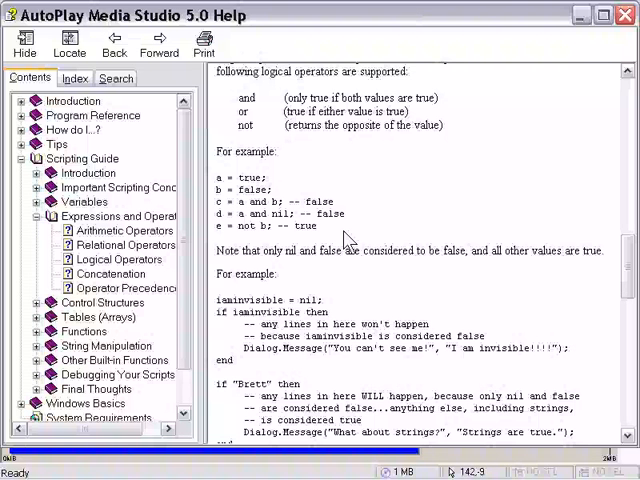
mouse_move(592, 276)
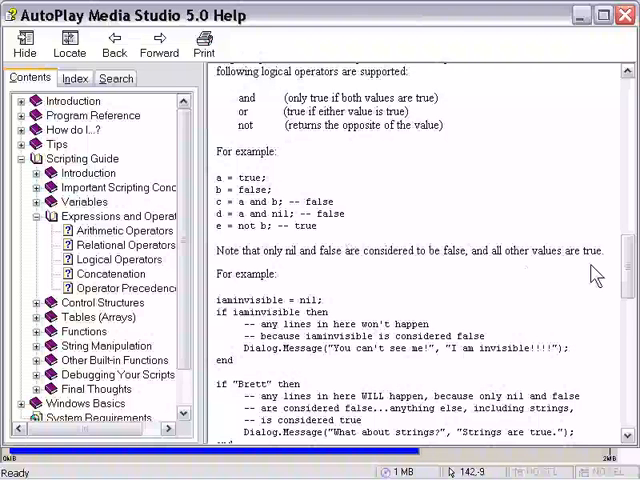
scroll(down, 3)
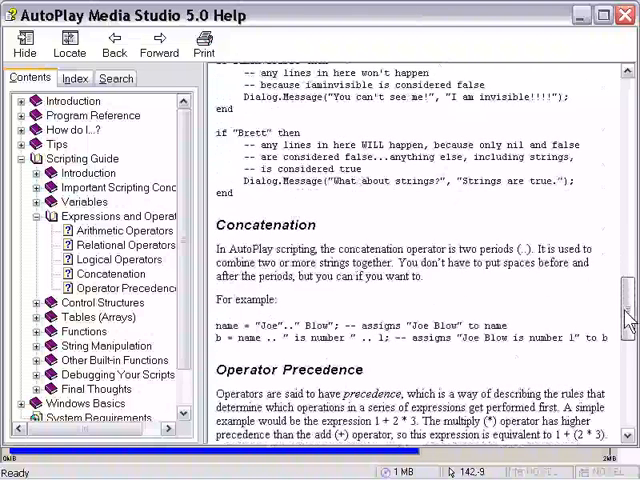
scroll(down, 3)
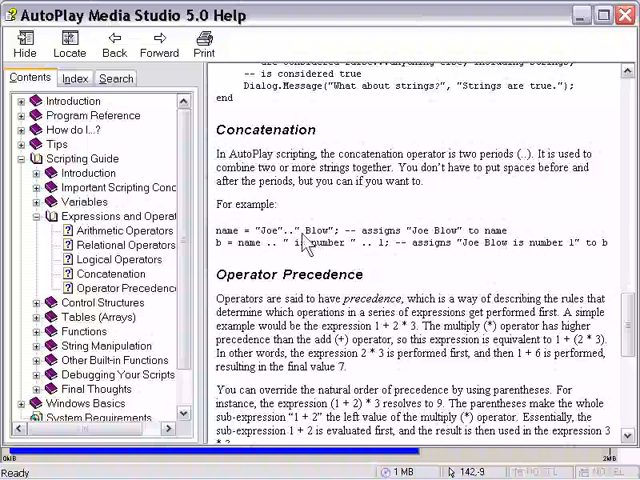
mouse_move(298, 244)
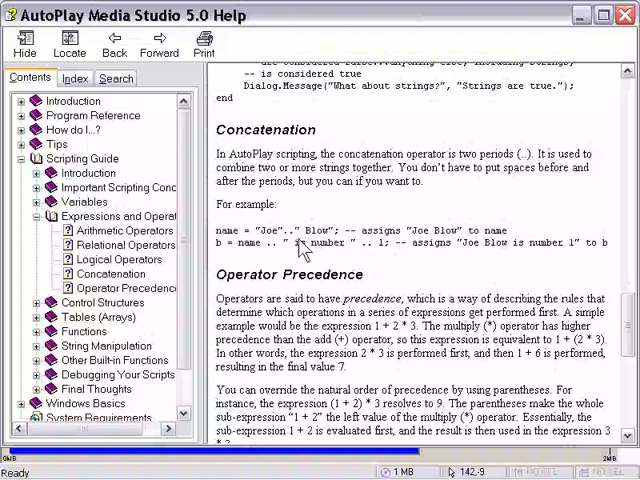
mouse_move(568, 312)
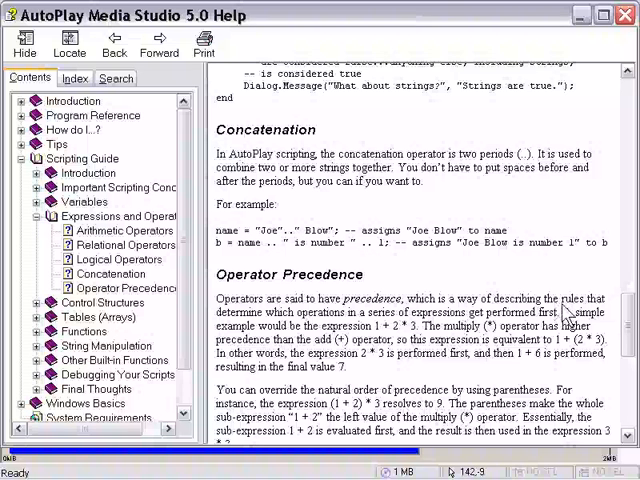
Scroll on to the precedence order list, associativity and parentheses examples.
scroll(down, 3)
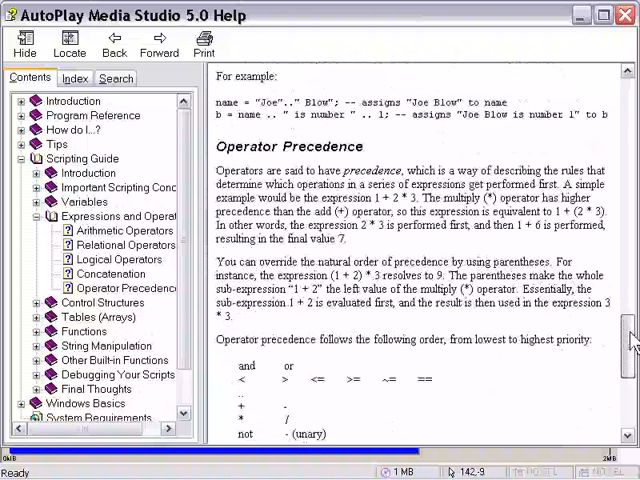
scroll(down, 3)
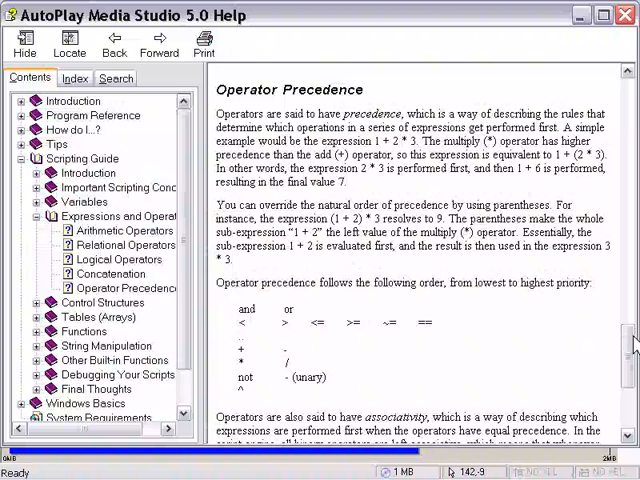
scroll(down, 3)
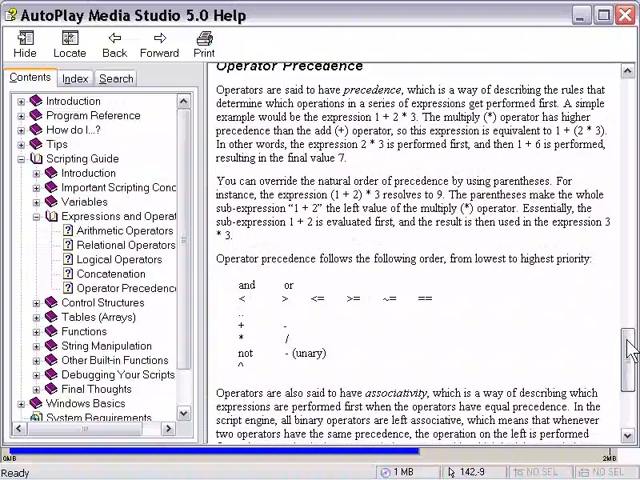
scroll(down, 3)
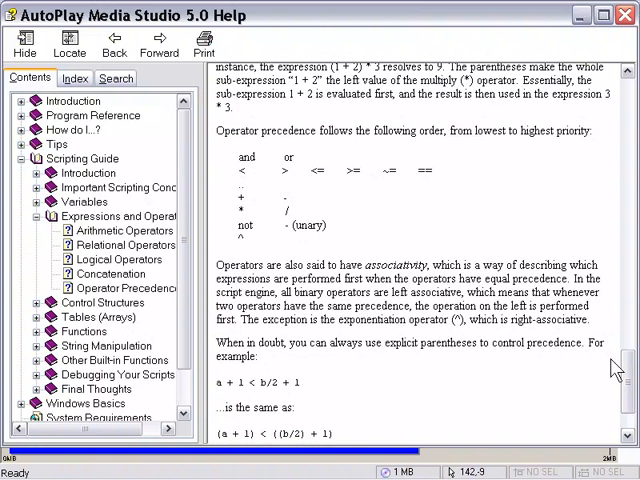
scroll(down, 3)
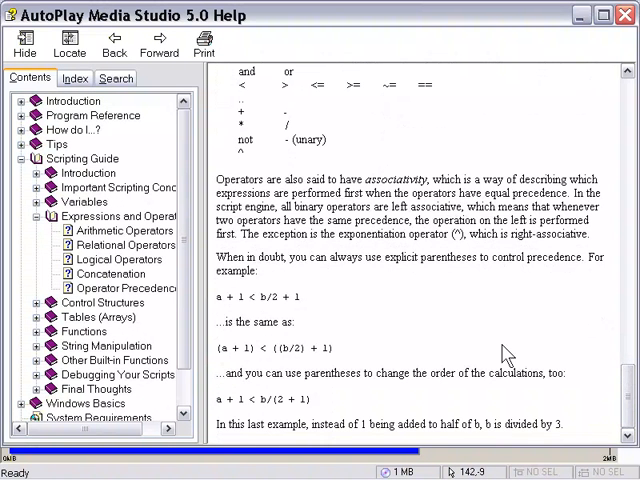
mouse_move(320, 312)
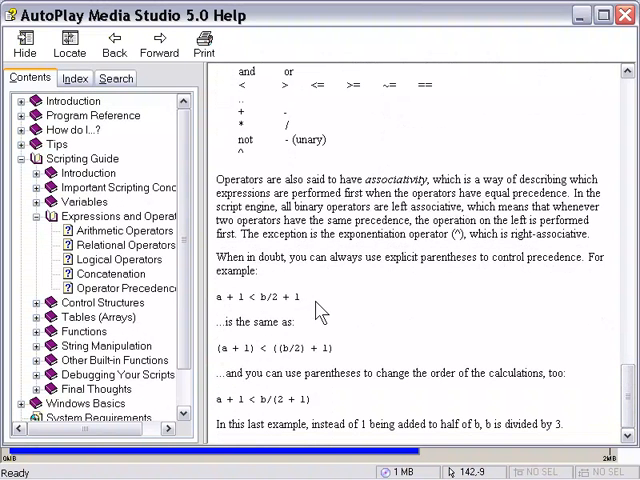
mouse_move(222, 304)
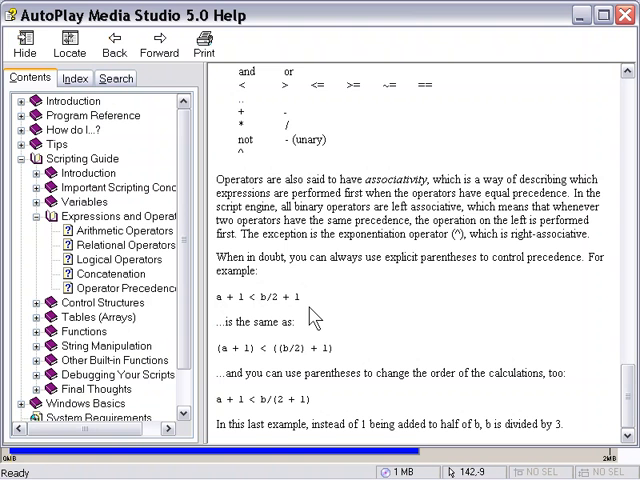
mouse_move(256, 352)
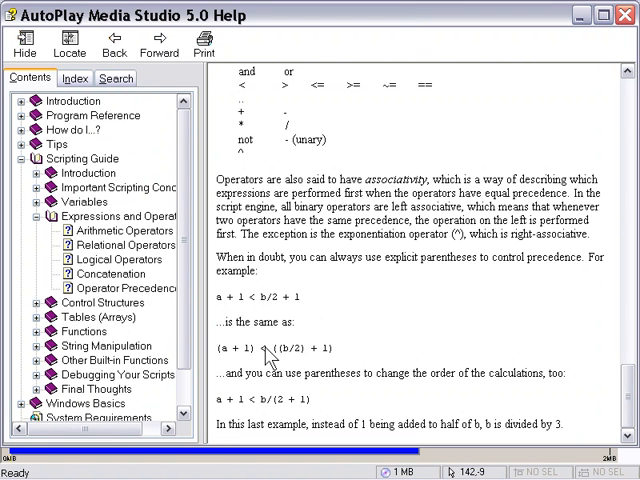
mouse_move(352, 344)
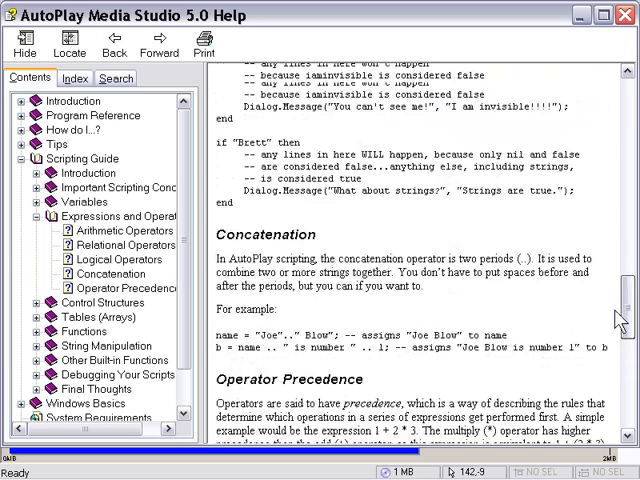
Review the Arithmetic and Relational Operators sections again, then collapse the Expressions and Operators topic.
scroll(up, 3)
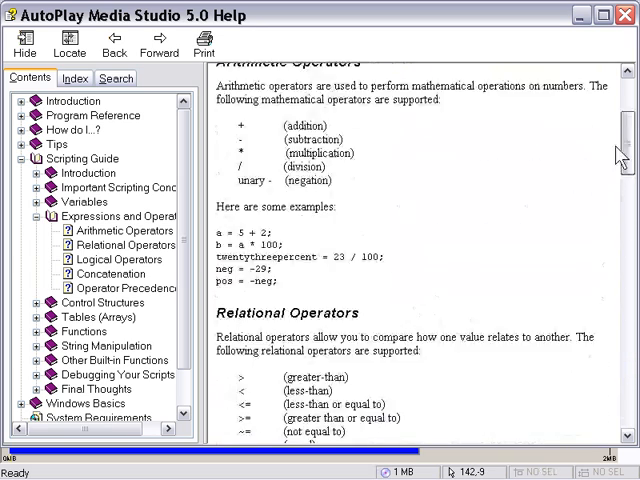
scroll(up, 3)
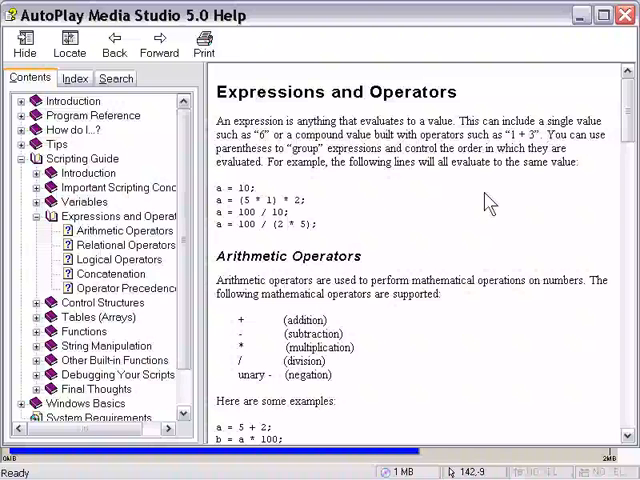
mouse_move(412, 224)
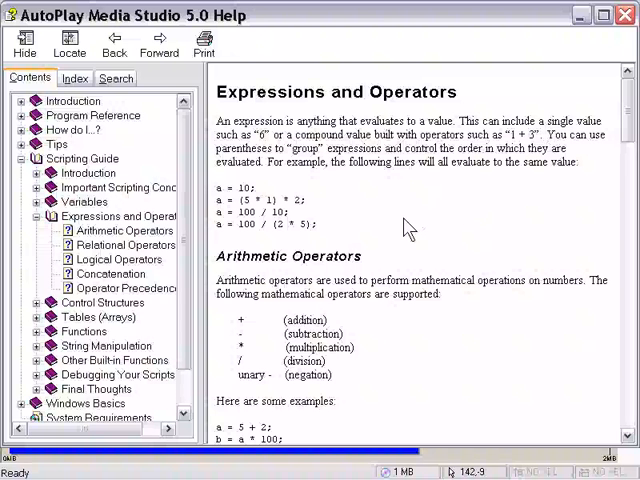
scroll(down, 3)
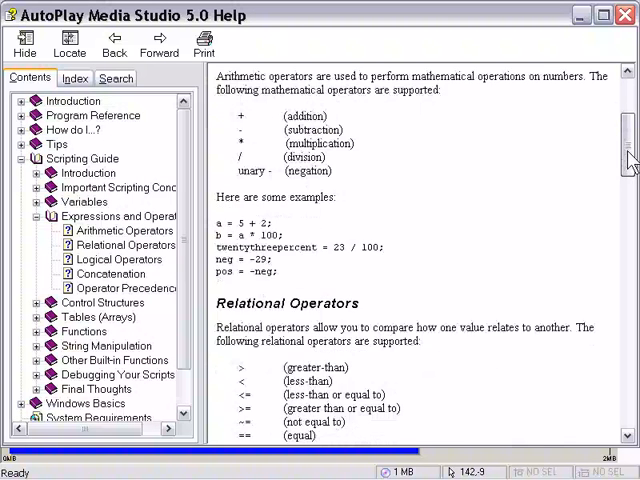
scroll(down, 3)
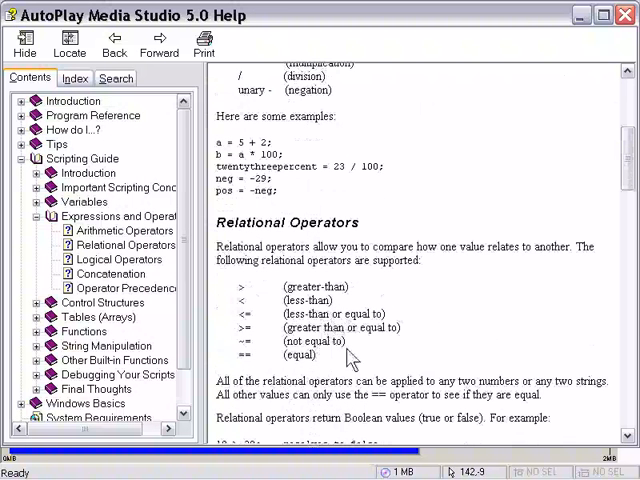
mouse_move(396, 328)
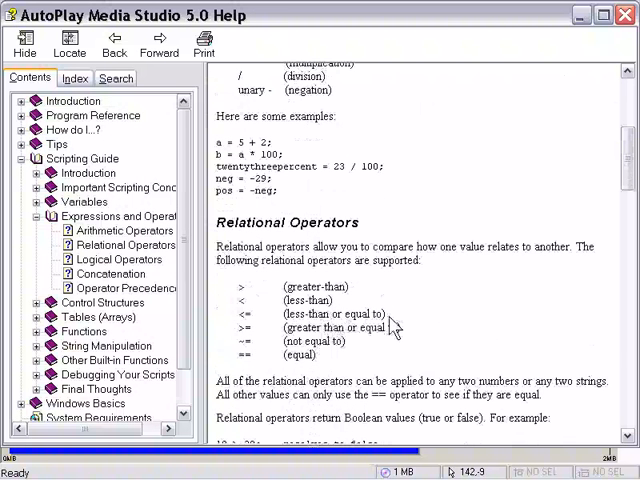
mouse_move(596, 208)
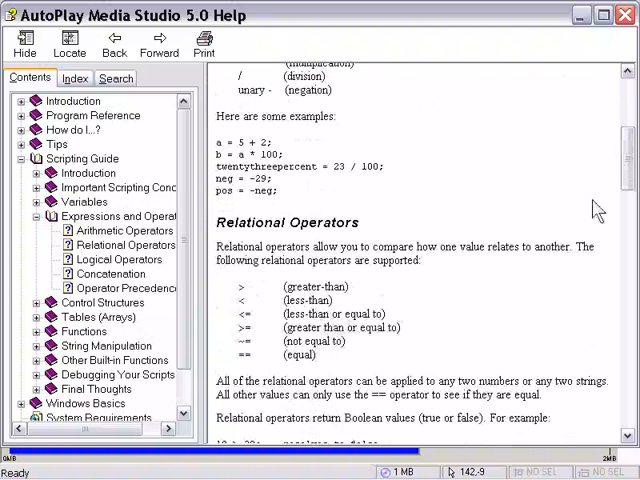
scroll(down, 3)
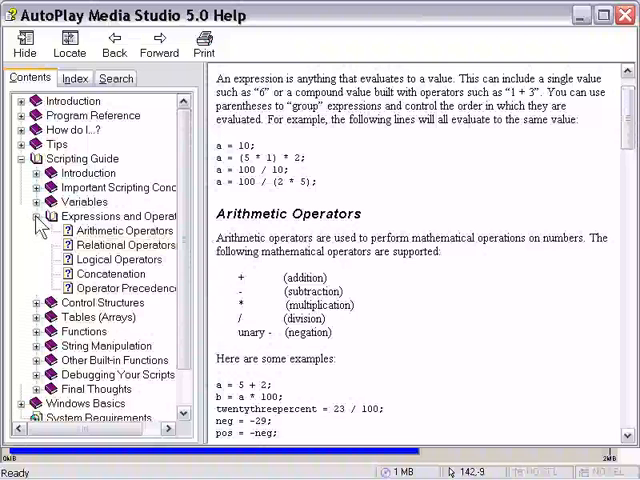
click(36, 216)
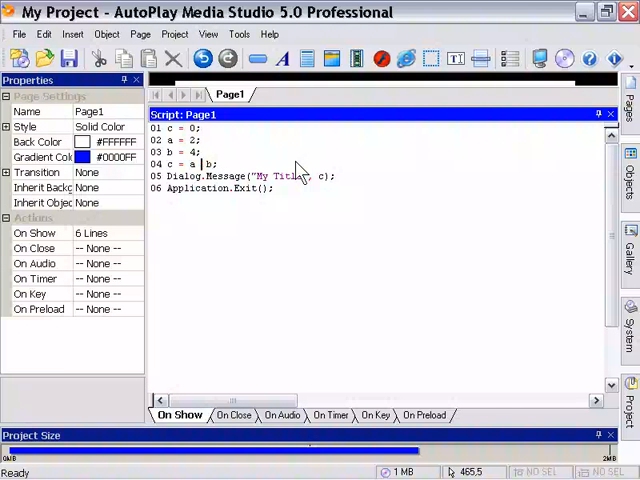
Change c to a * b and add an if (c == ...) then branch showing 'C is 8'.
text(*)
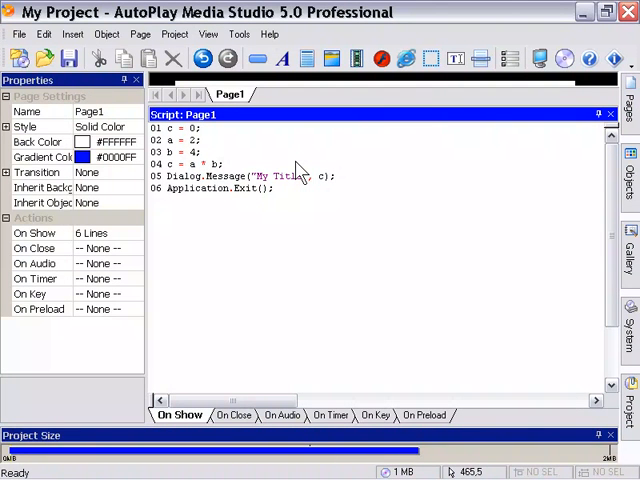
key(Return)
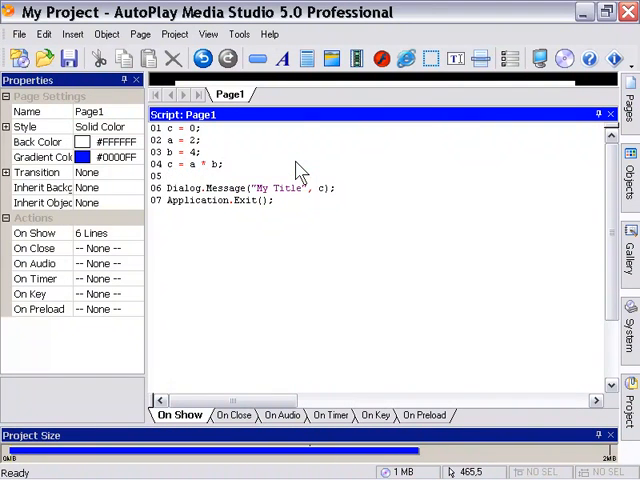
text(if)
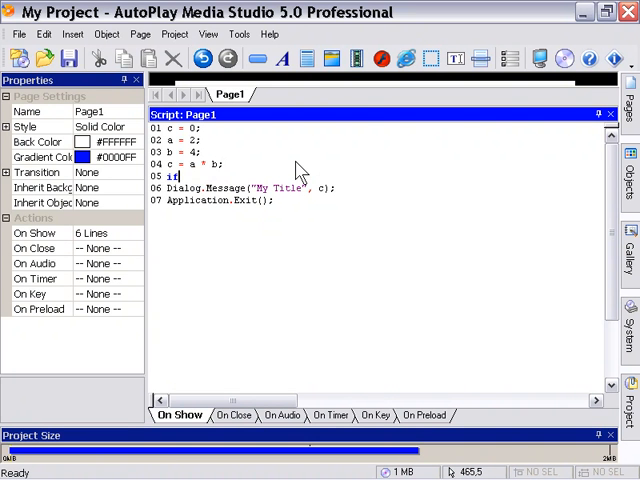
text(()
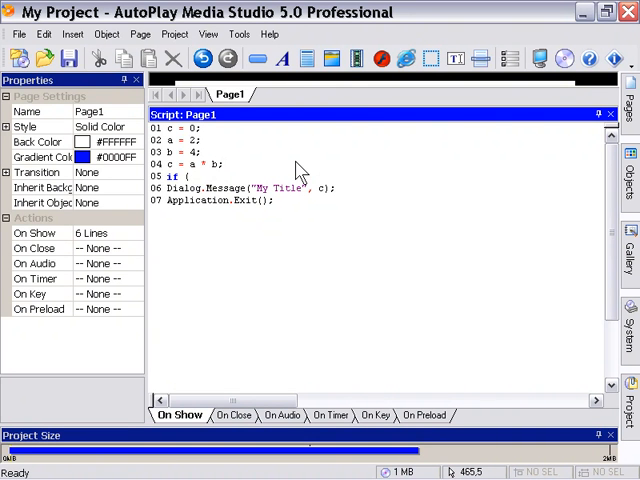
text(c)
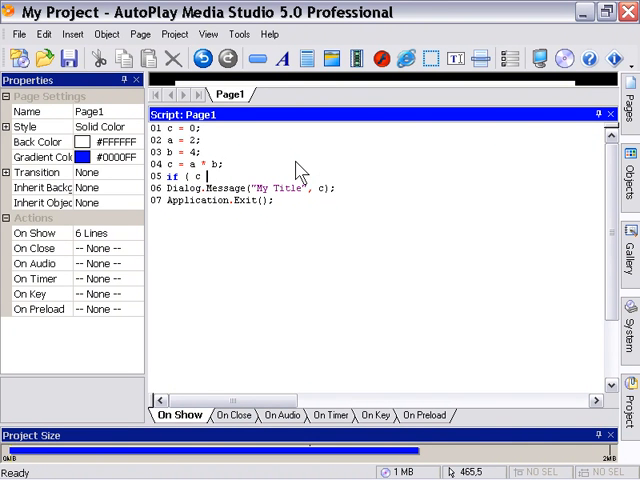
text(== 0)
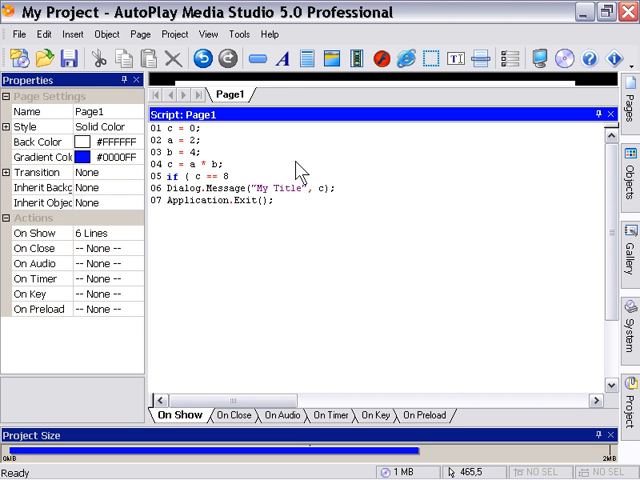
text(t)
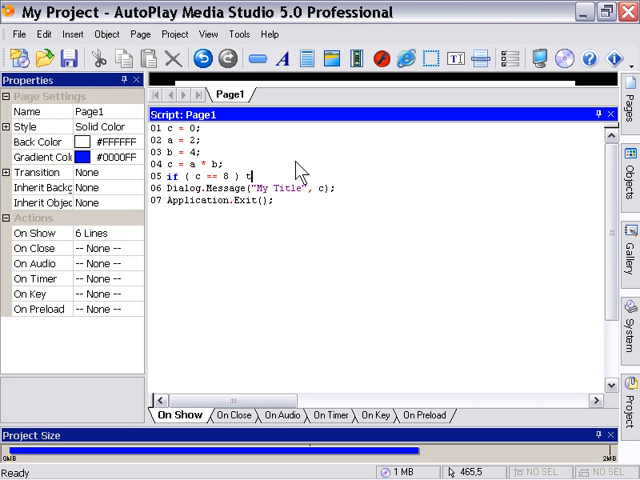
text(hen)
click(376, 188)
text(")
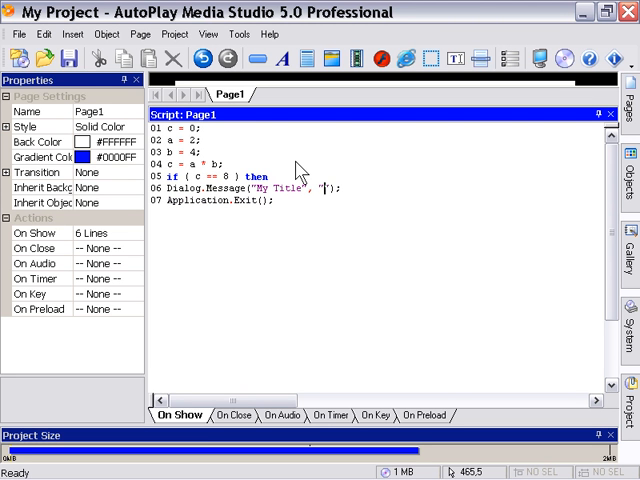
text(C i)
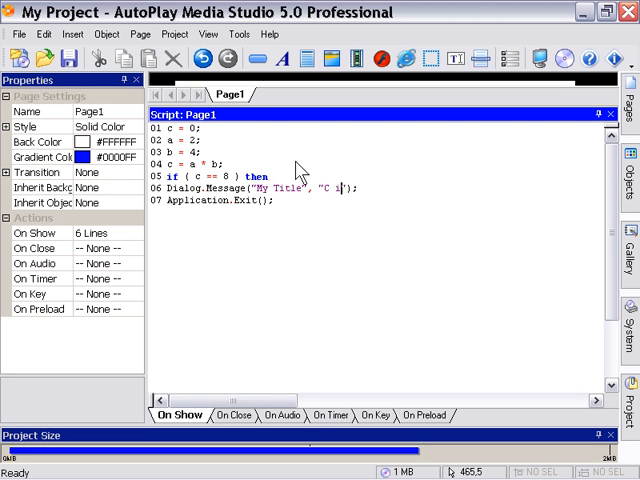
text(s 8)
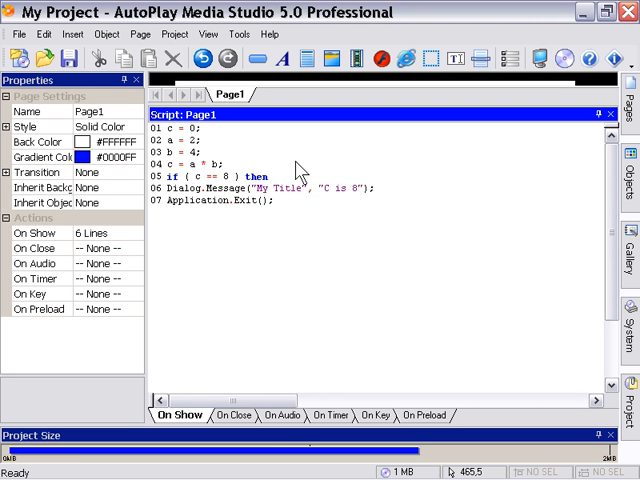
Add the else branch showing 'C is not 8' and close the conditional with end.
key(Return)
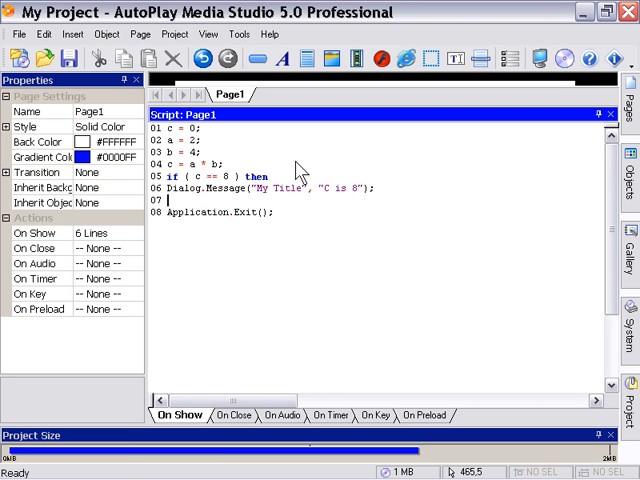
text(else)
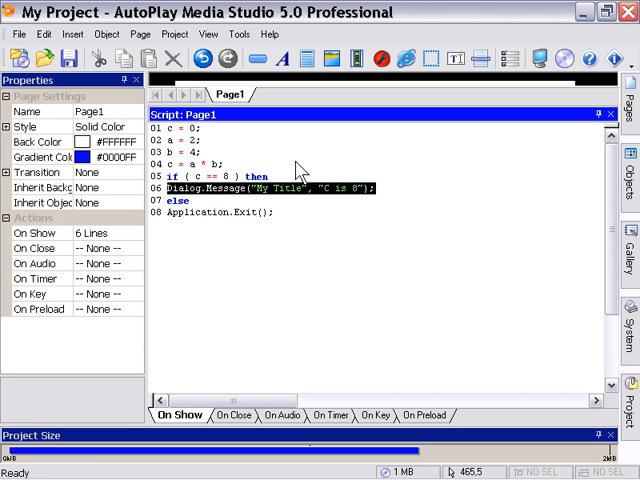
click(178, 200)
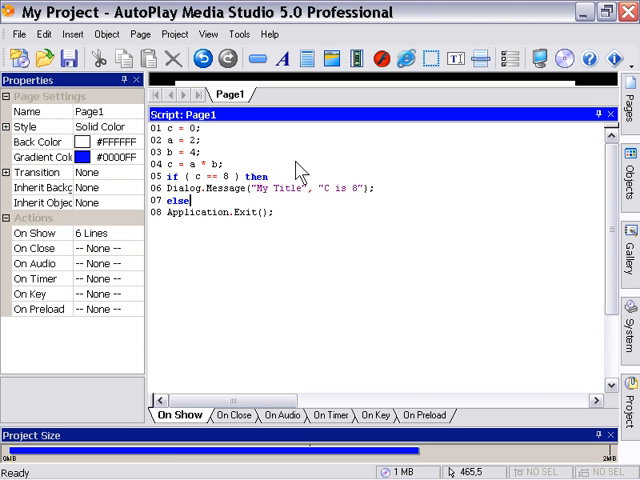
text(Dialog.Message("My Title", "C is 8");)
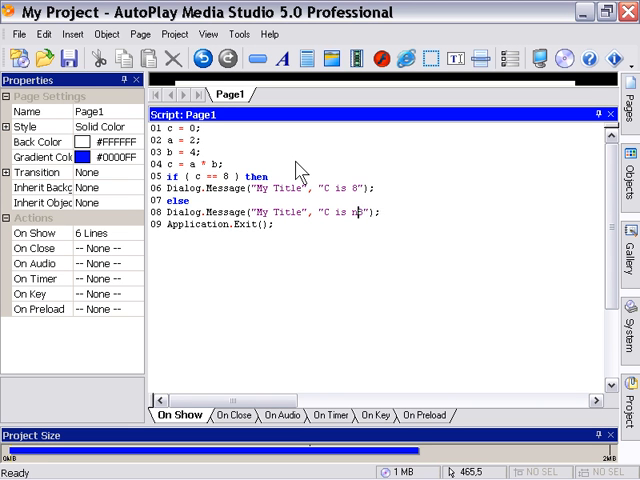
text(not 8)
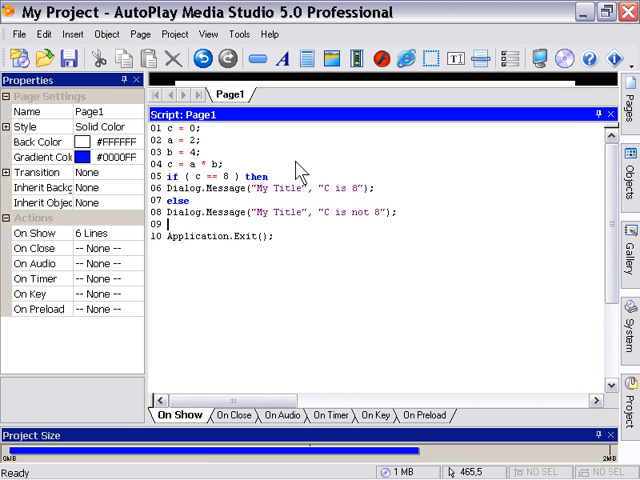
text(end)
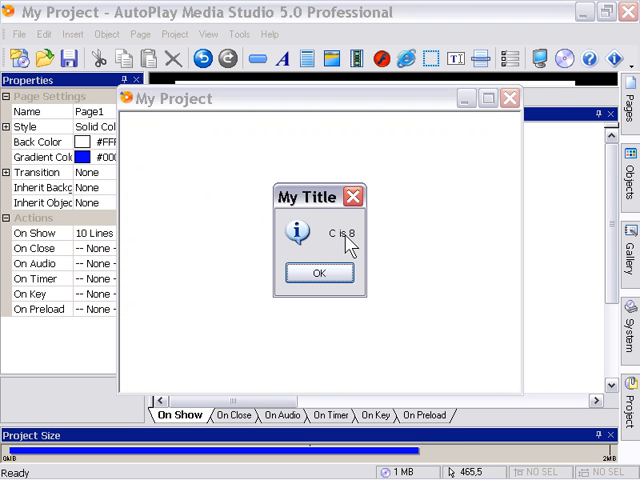
mouse_move(378, 264)
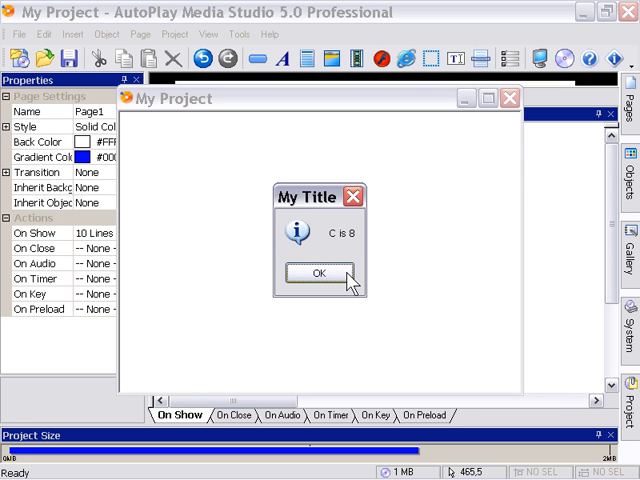
click(320, 272)
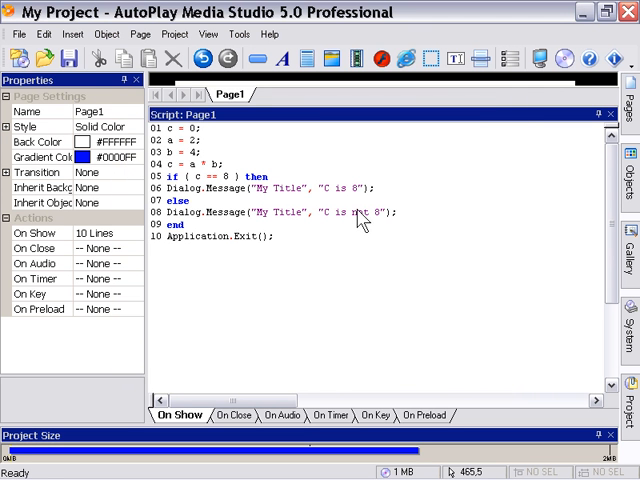
mouse_move(332, 178)
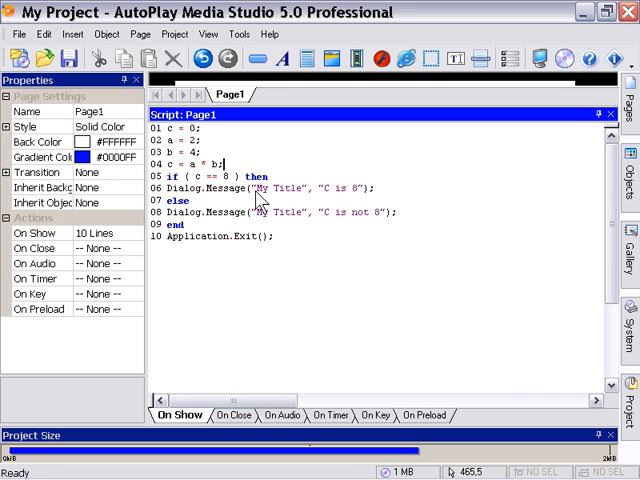
mouse_move(218, 180)
text(not )
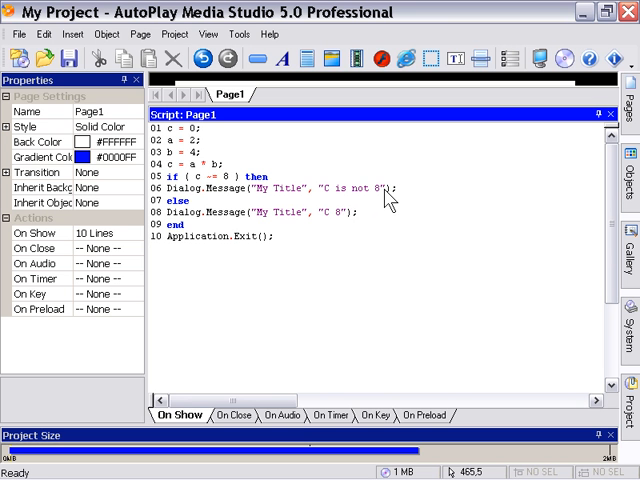
Reword the else branch message to say 'C might be 8'.
text(might be)
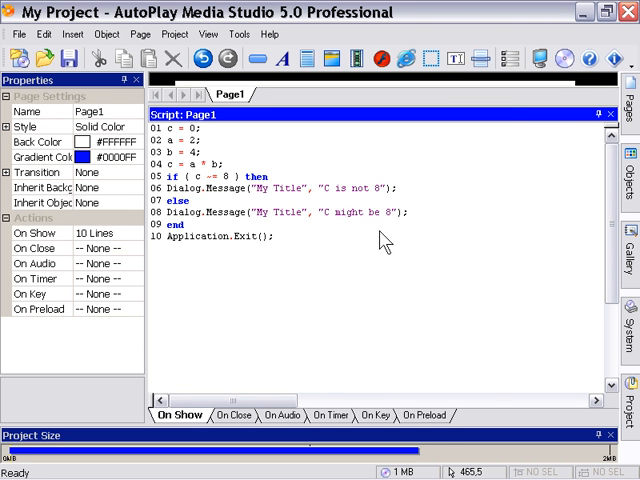
mouse_move(400, 244)
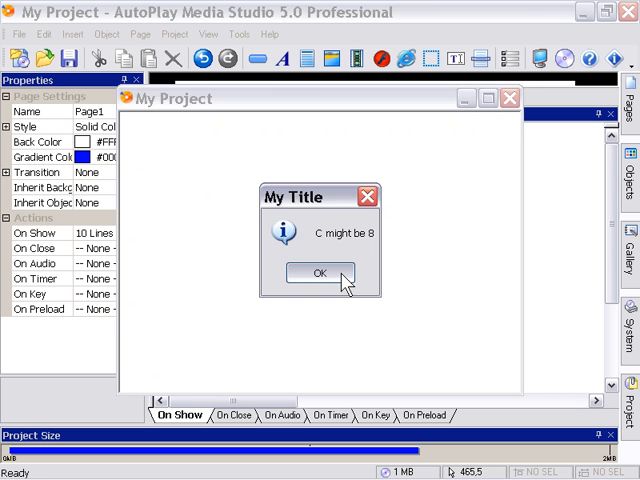
click(320, 272)
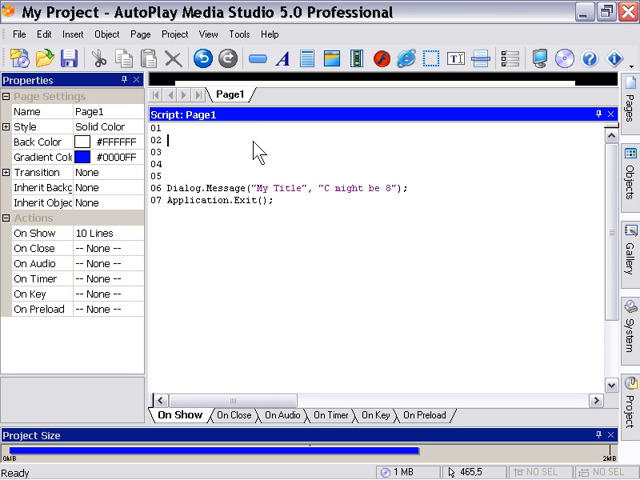
Set myName = "Corey" and start an if (myName == "Corey") then conditional.
text(myName)
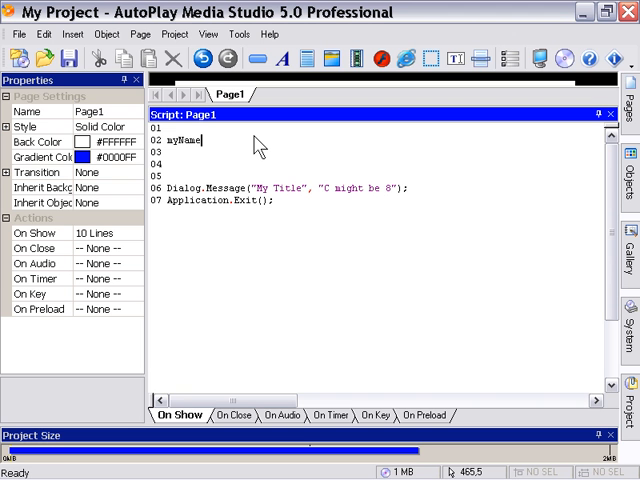
text(= "Core)
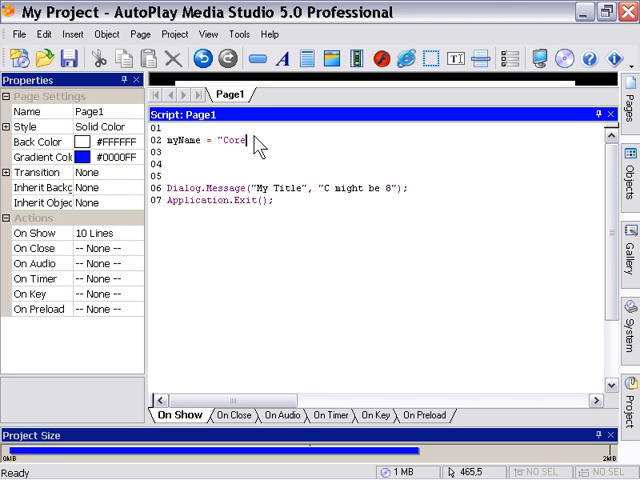
text(y)
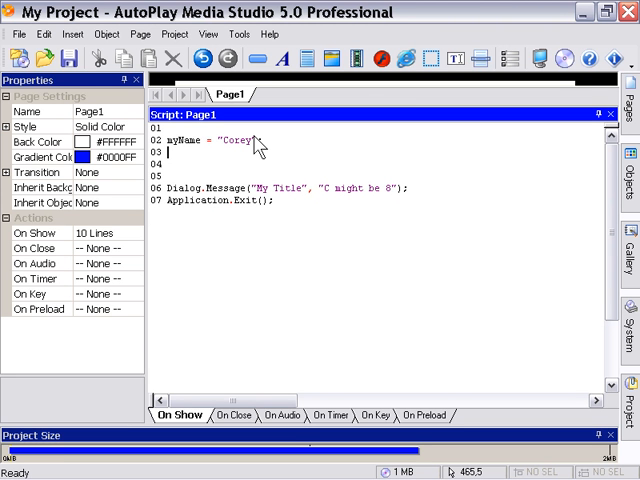
text(if)
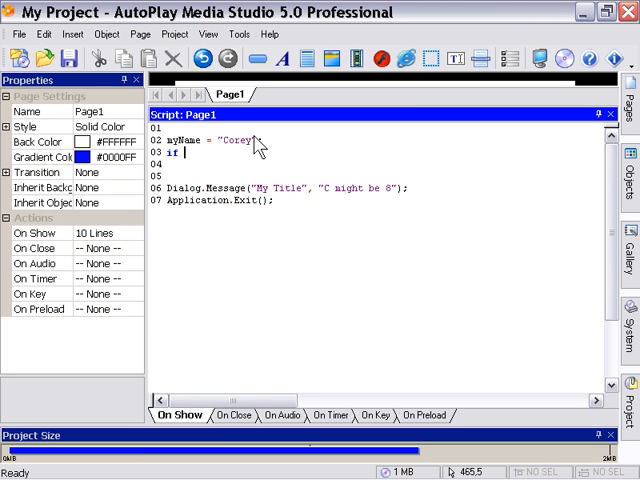
text(()
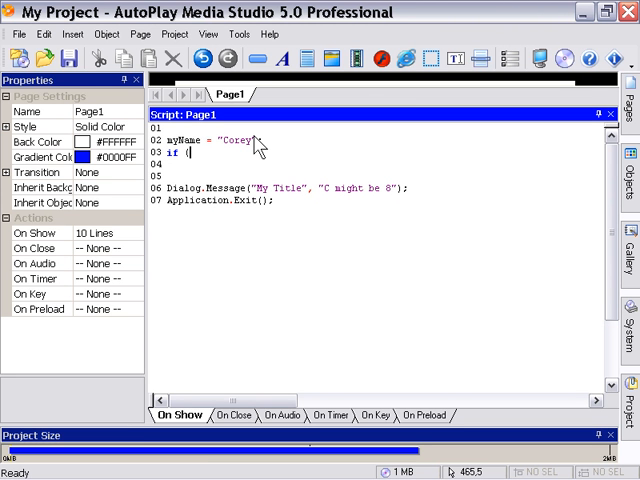
text(myName == "Corey")
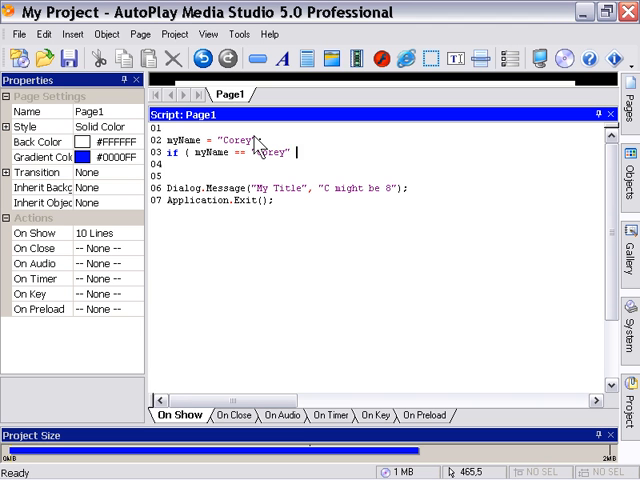
text(then)
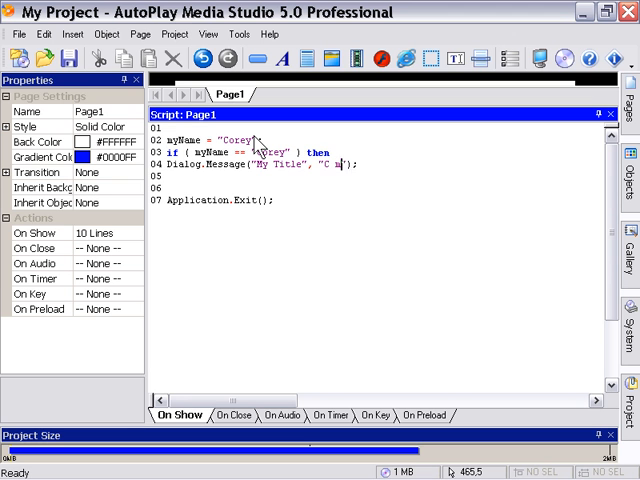
Fill the branches with 'Hello Corey' and else 'Hello Person' messages, closed with end.
text(Hello Corey)
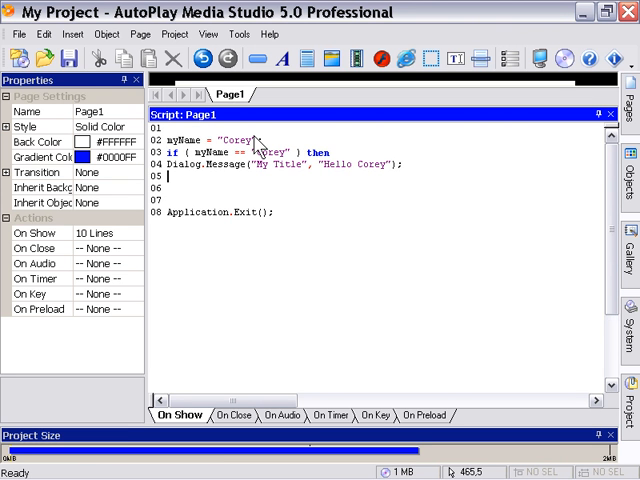
text(else)
click(376, 188)
text(Dialog.Message("My Title", "Hello ");)
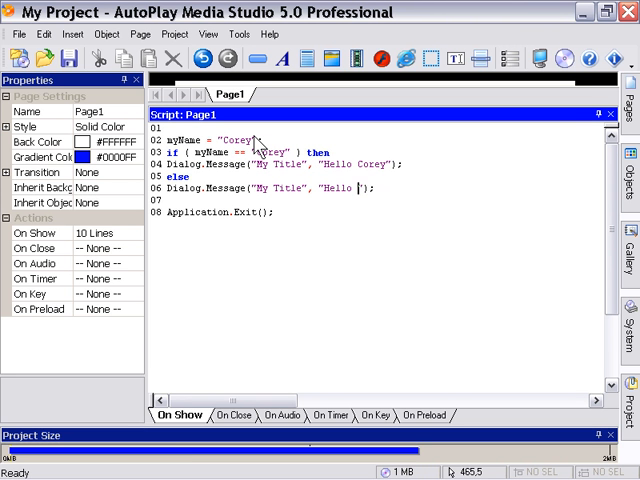
text(Person)
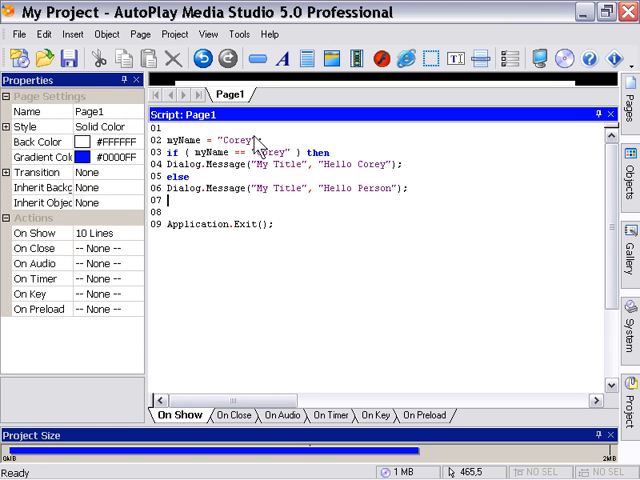
text(end)
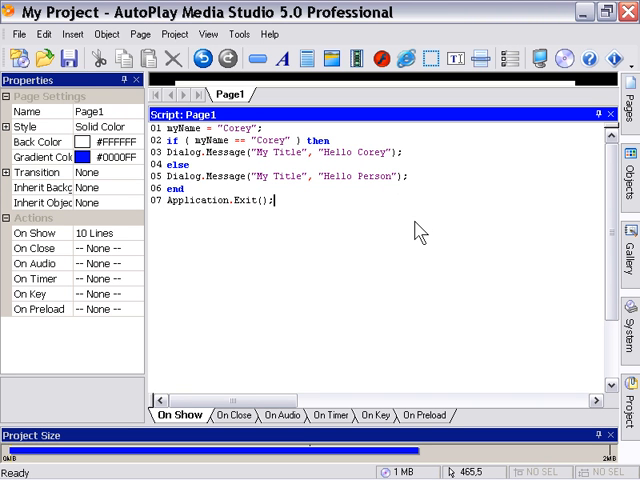
mouse_move(360, 144)
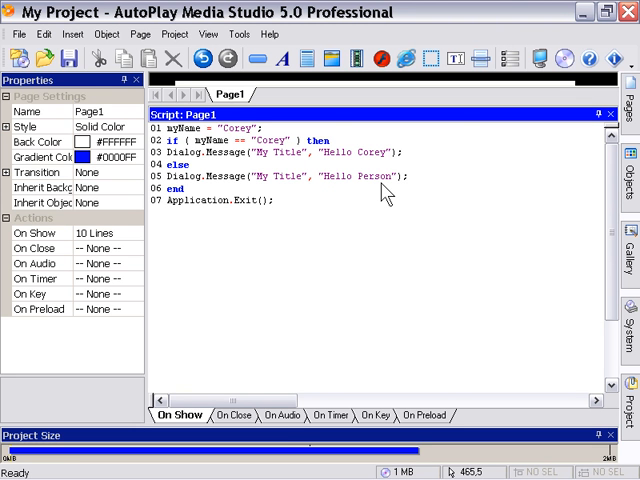
mouse_move(384, 180)
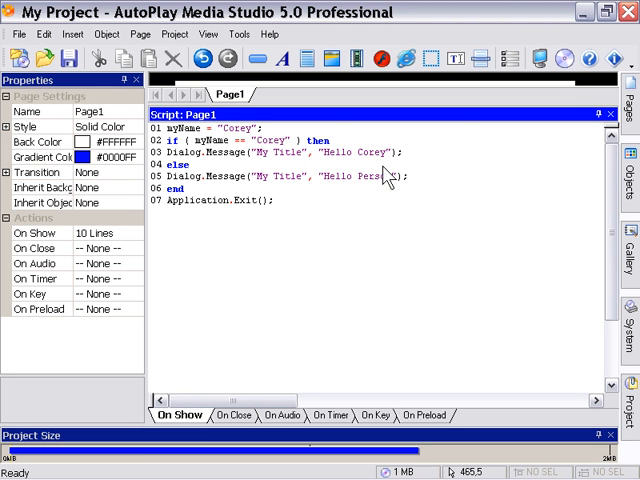
mouse_move(370, 148)
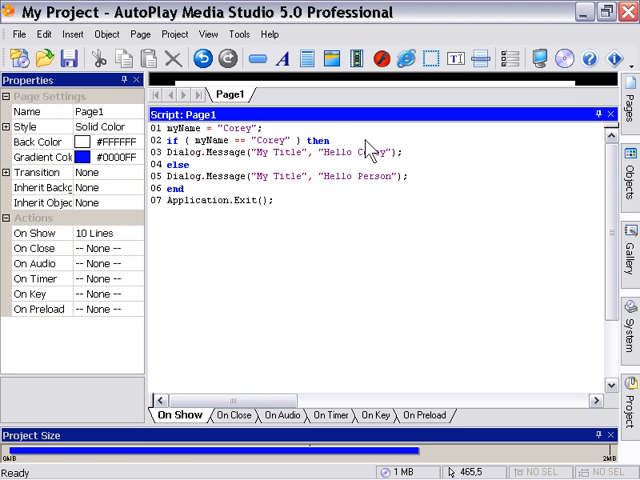
mouse_move(430, 156)
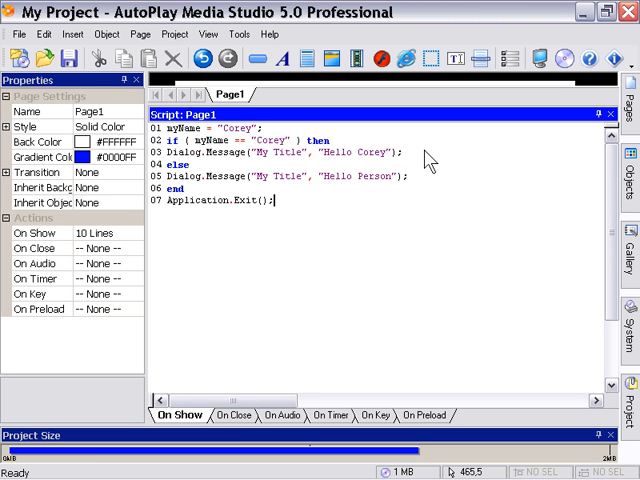
mouse_move(414, 212)
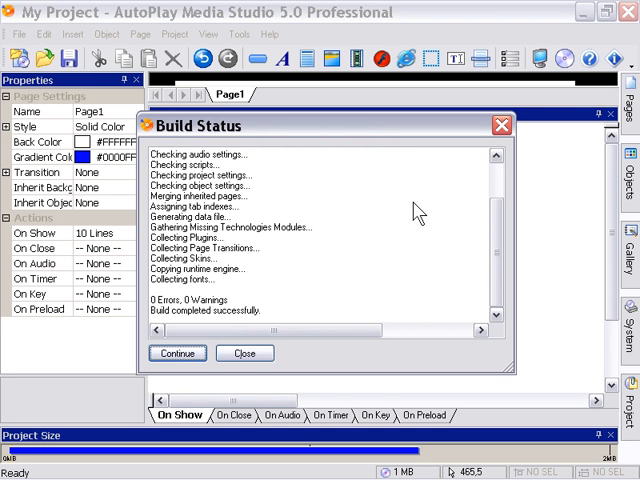
click(178, 352)
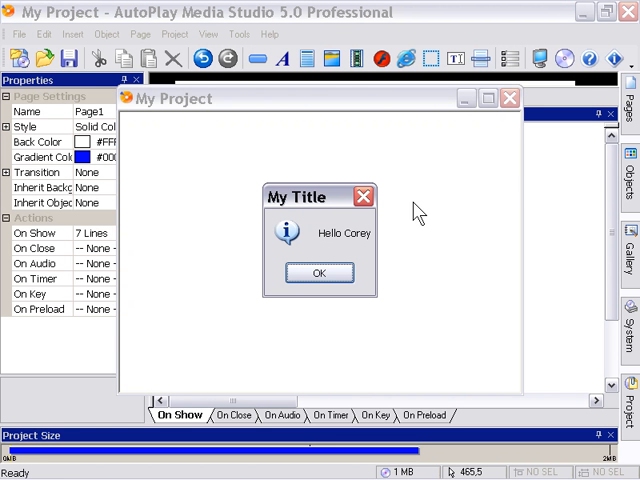
mouse_move(368, 288)
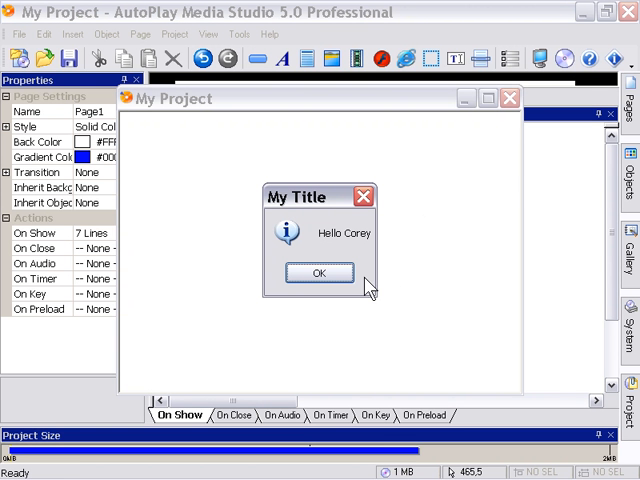
click(318, 272)
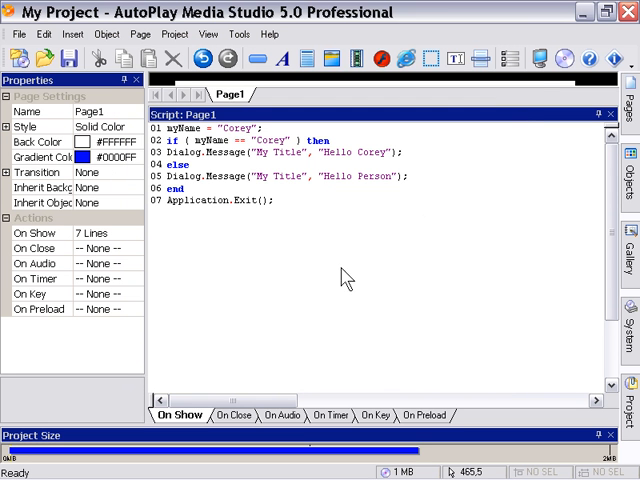
Change myName to "Mike" and preview to confirm the 'Hello Person' message appears.
double_click(240, 128)
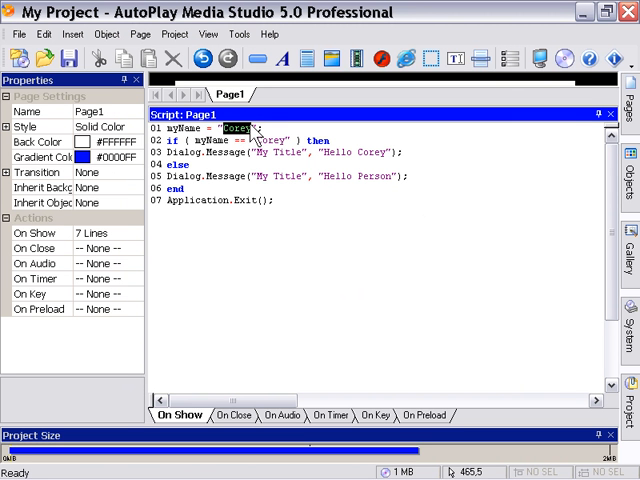
text(Mike)
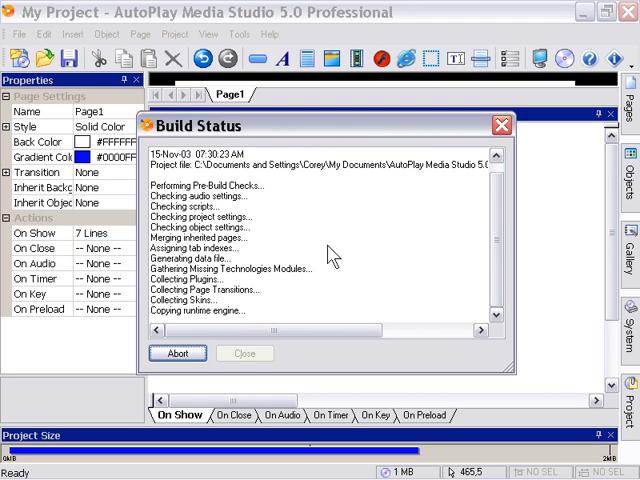
click(244, 352)
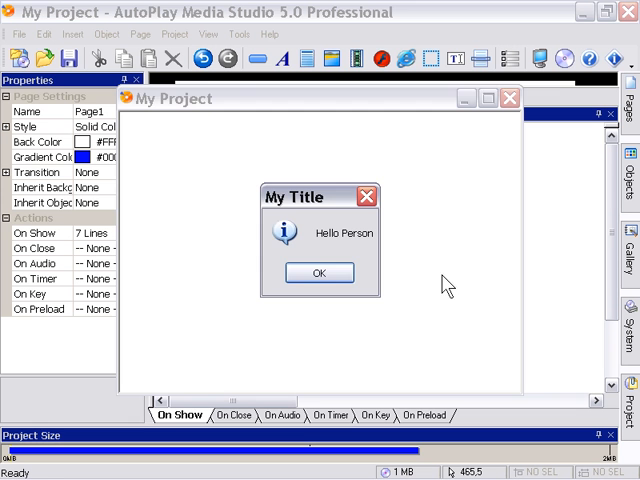
click(320, 272)
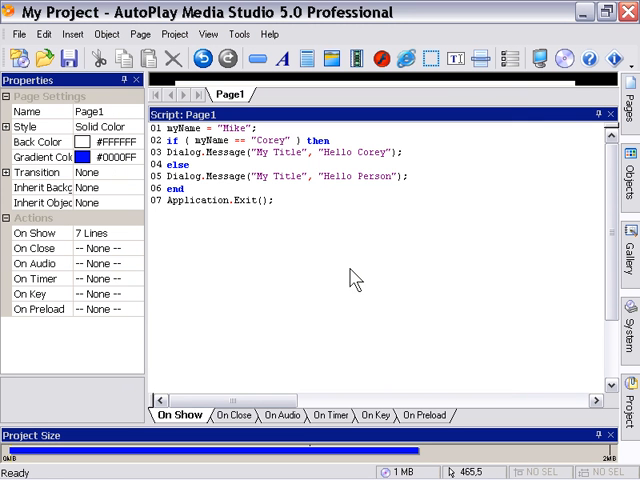